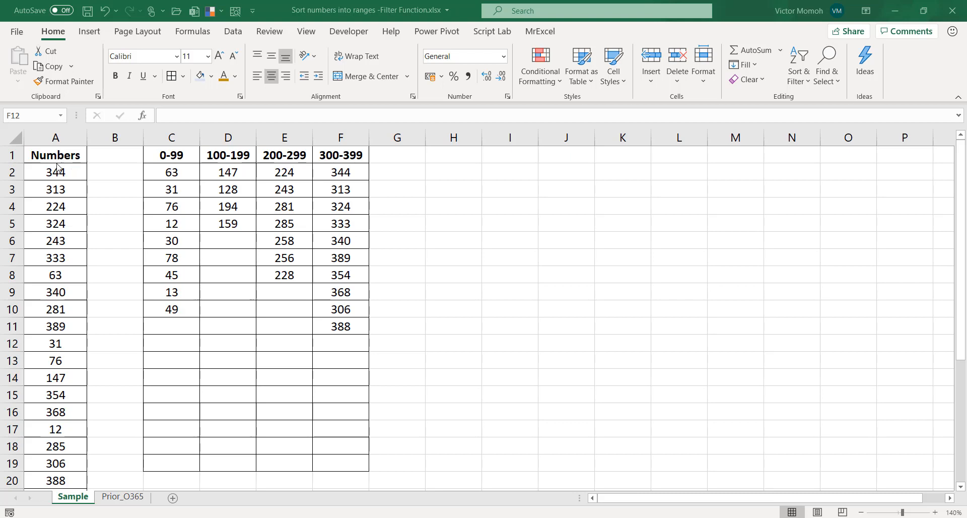
- Clear the sorted numbers under the four bucket headers, leaving C2 selected and empty
left_click(55, 172)
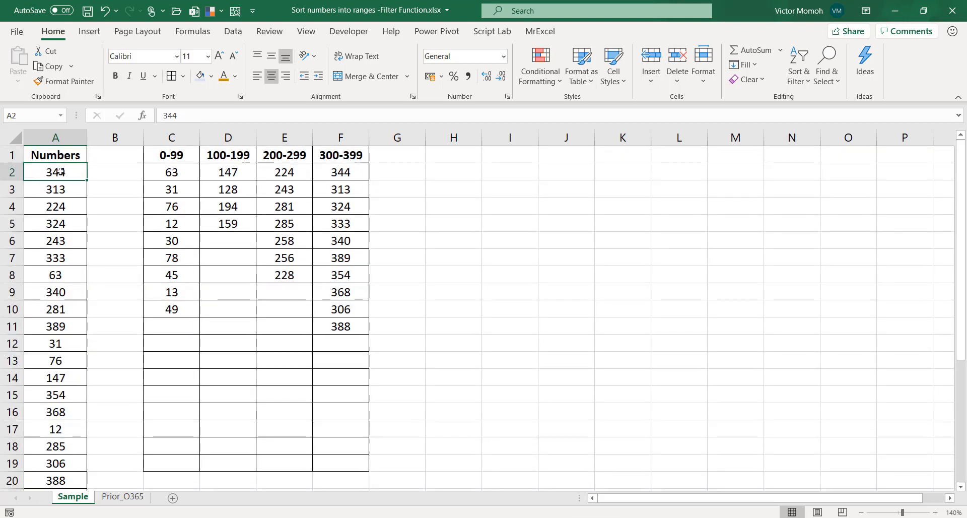
left_click(171, 155)
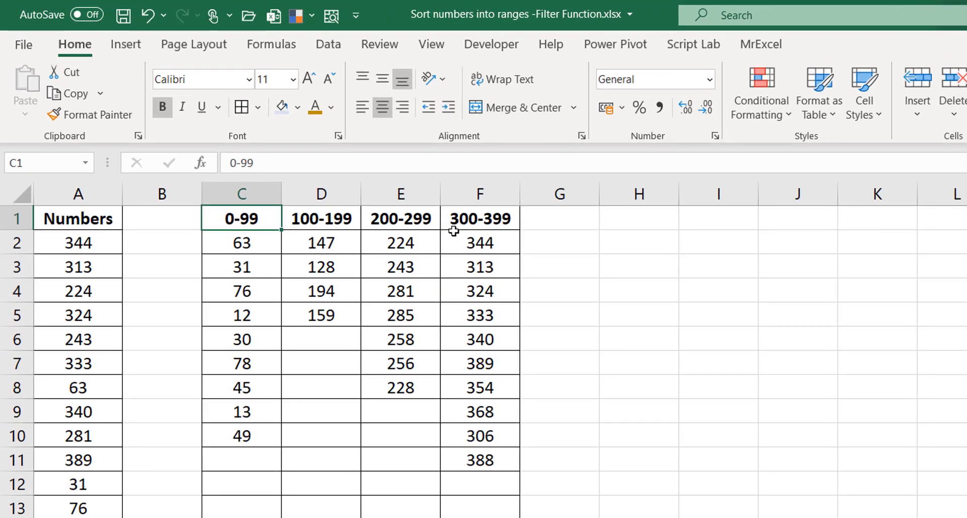
mouse_move(93, 222)
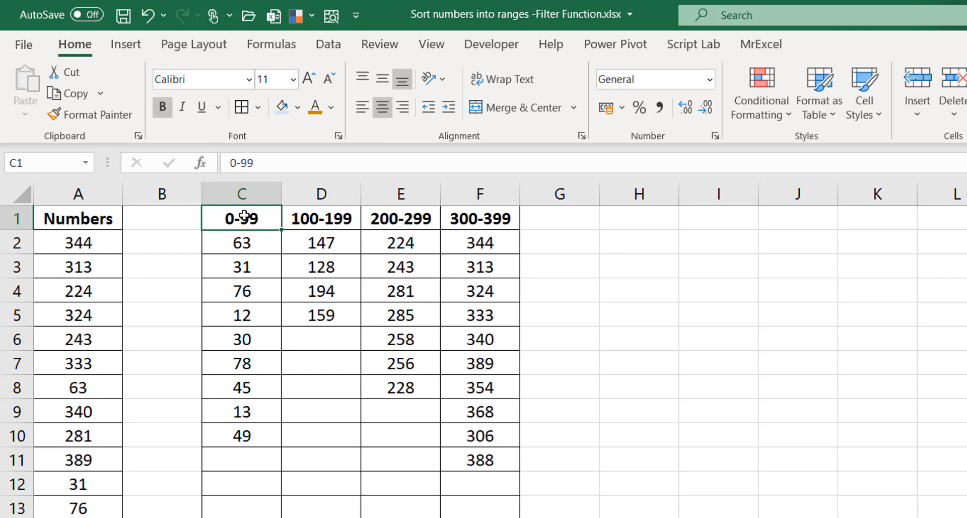
mouse_move(238, 376)
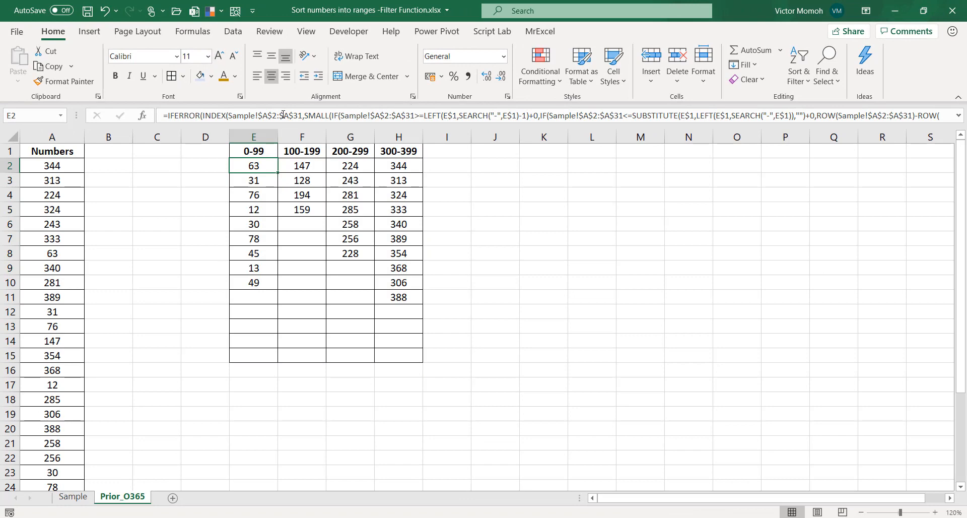
left_click(959, 115)
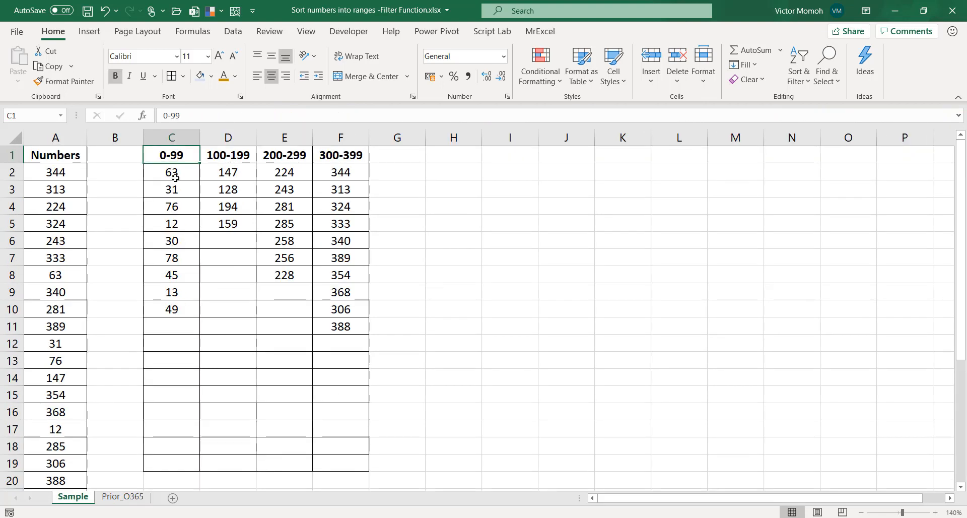
left_click_drag(171, 173, 339, 395)
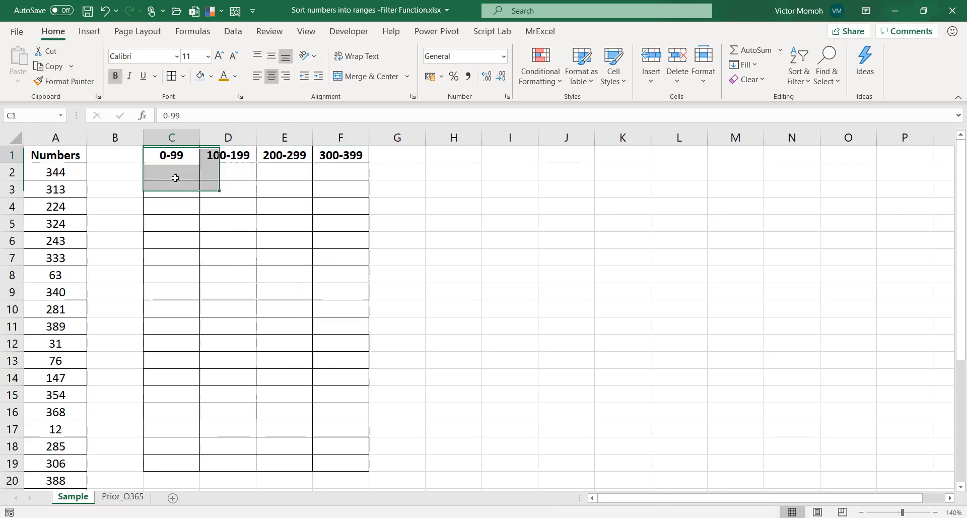
left_click(171, 171)
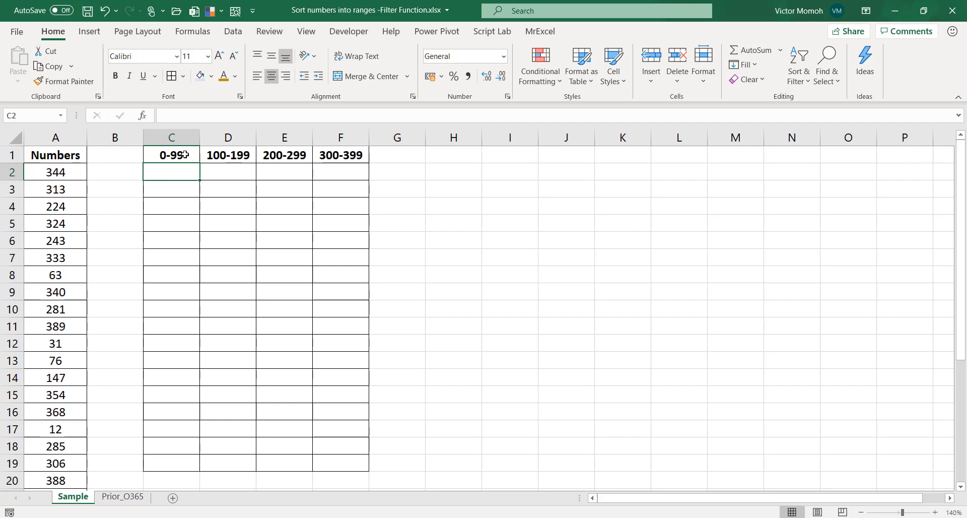
mouse_move(175, 247)
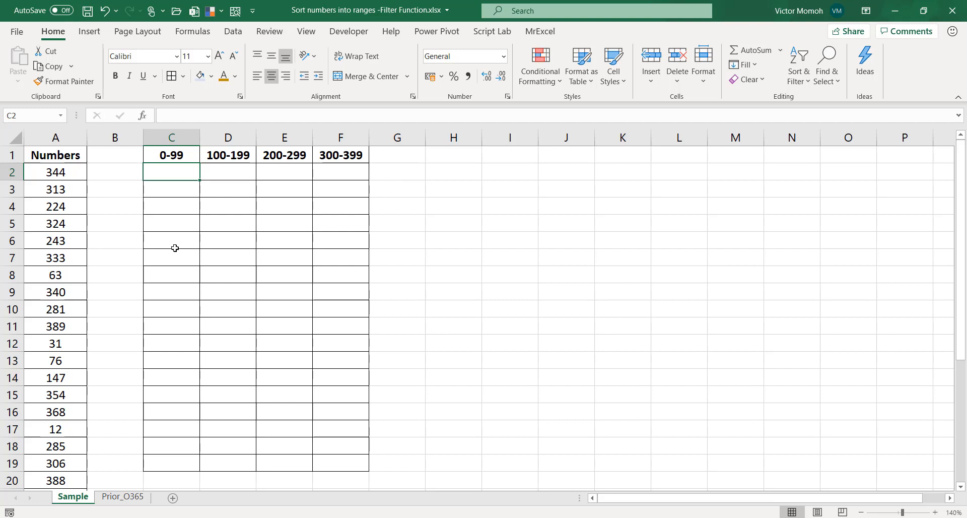
mouse_move(172, 175)
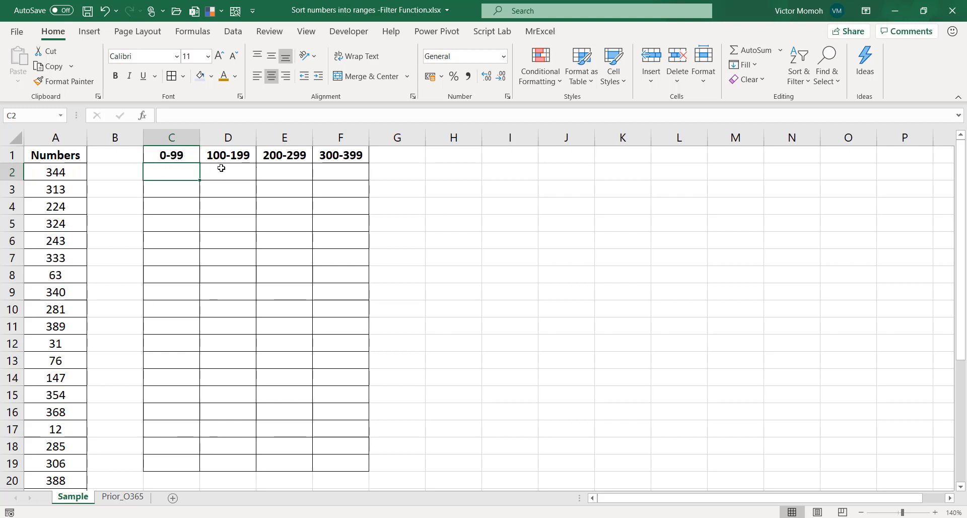
left_click(284, 155)
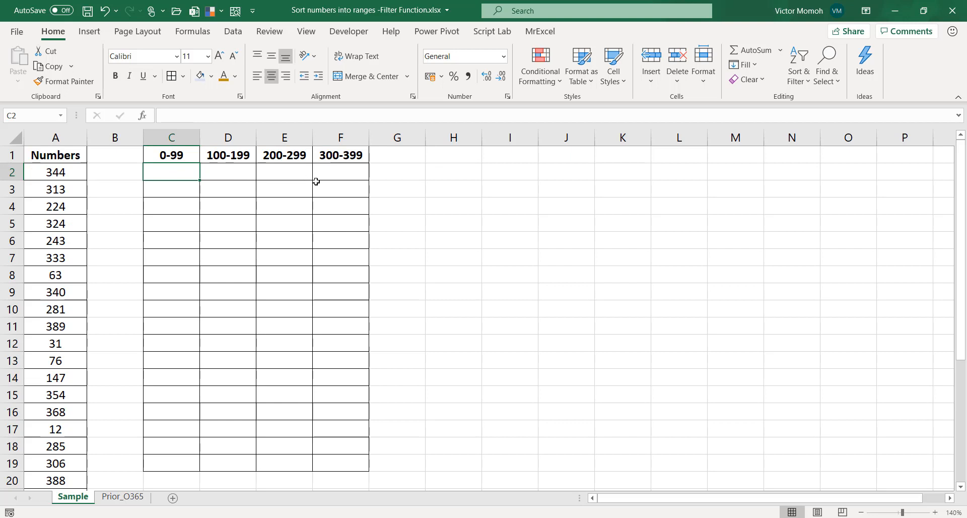
mouse_move(313, 173)
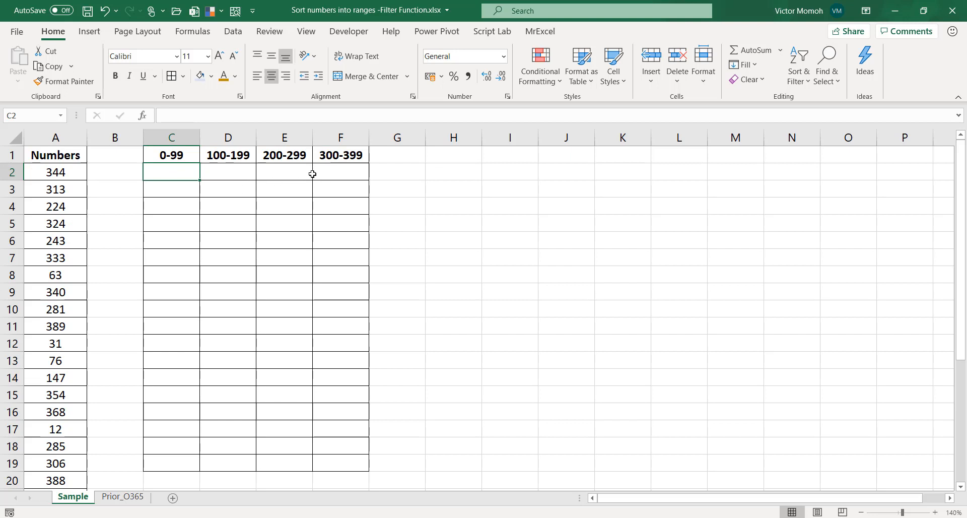
mouse_move(174, 183)
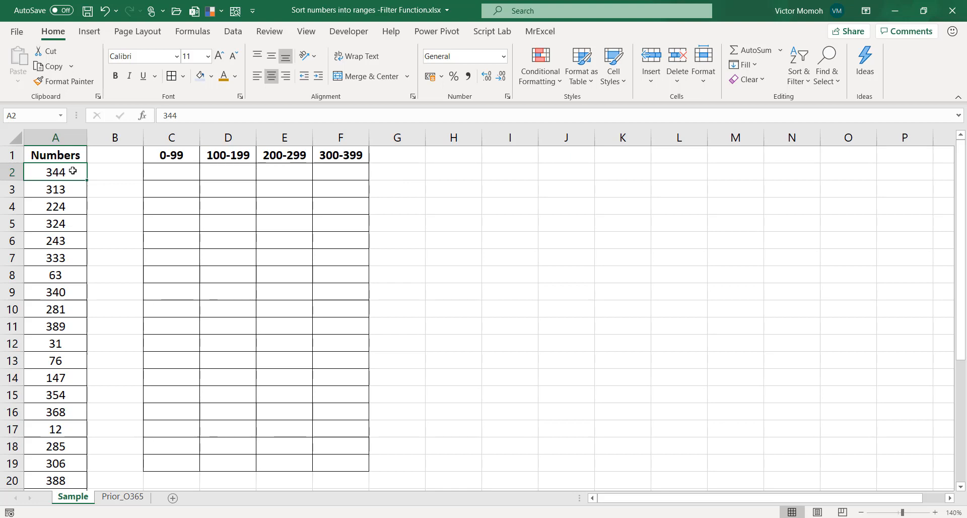
scroll("down", 3)
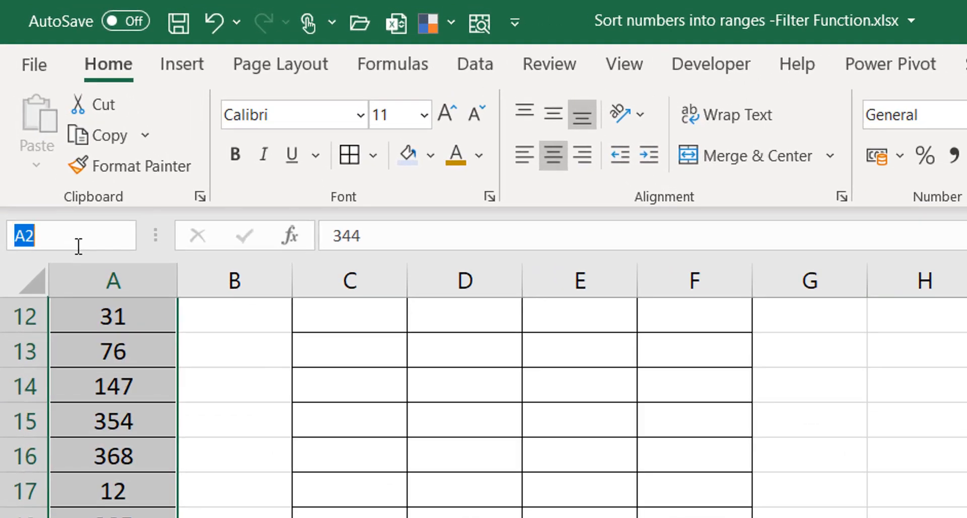
type("List")
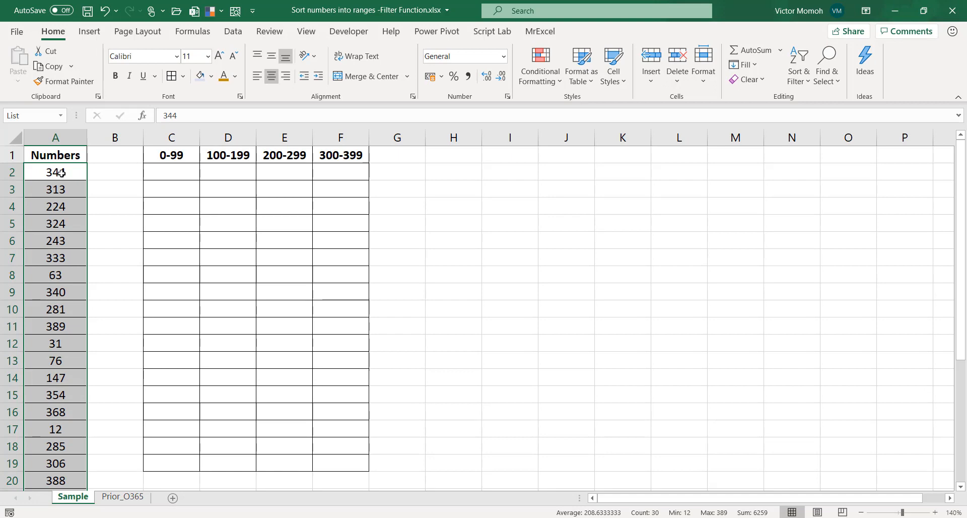
left_click(54, 172)
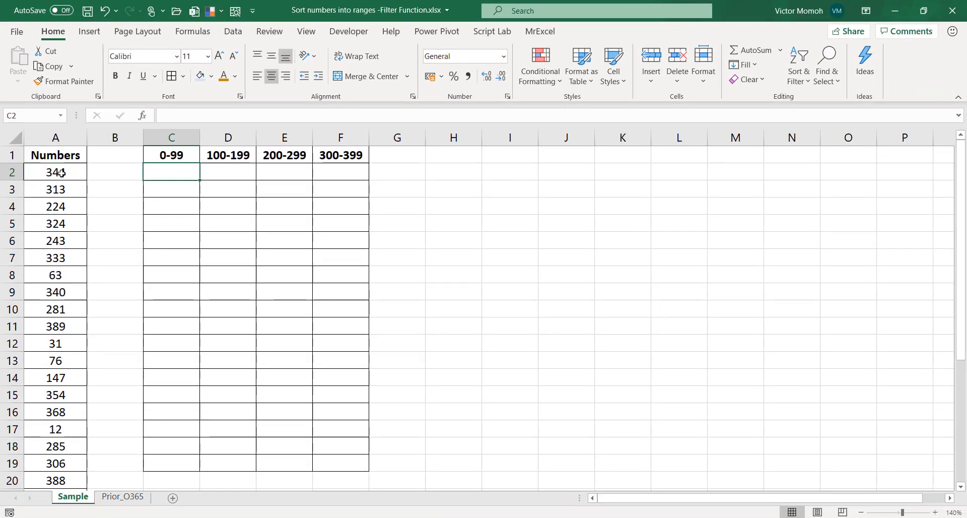
- Start =FILTER(List,(List>= in C2 as the beginning of the 0-99 bucket formula
type("=")
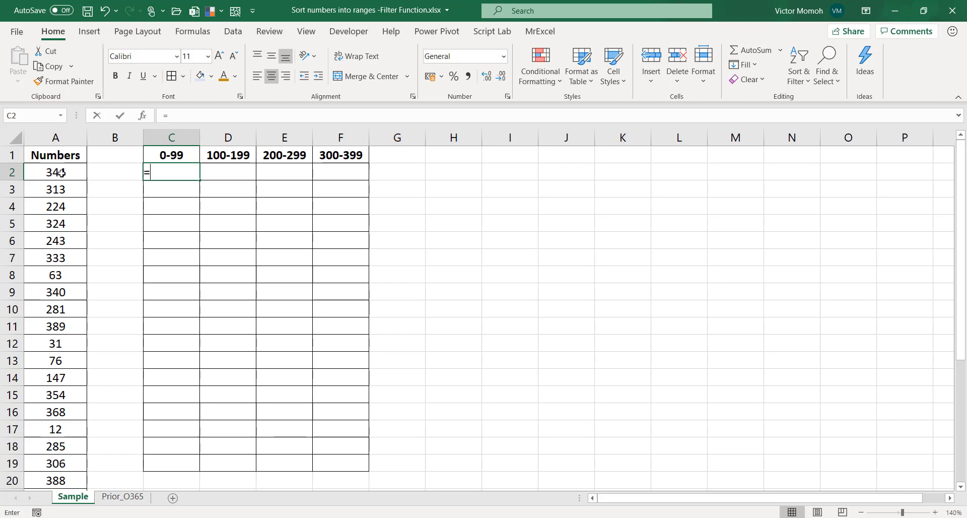
type("Filter")
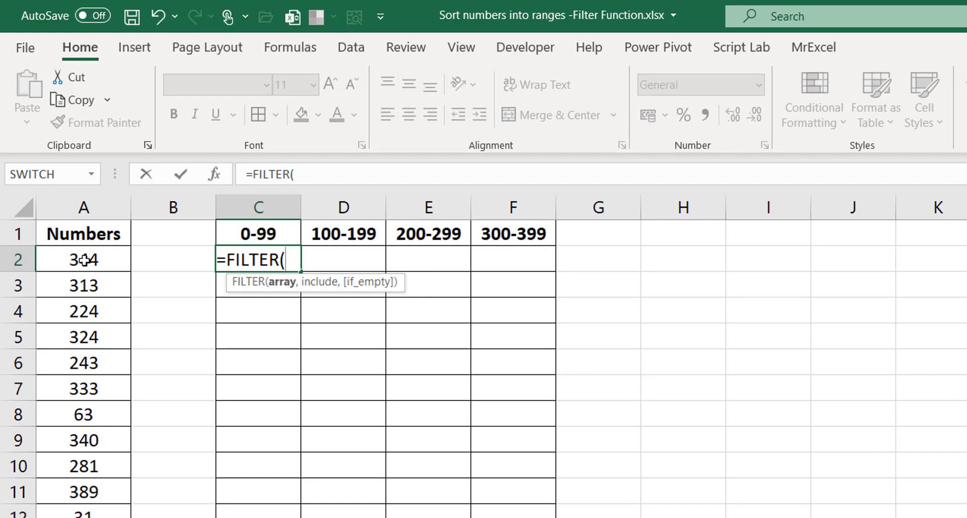
type("List")
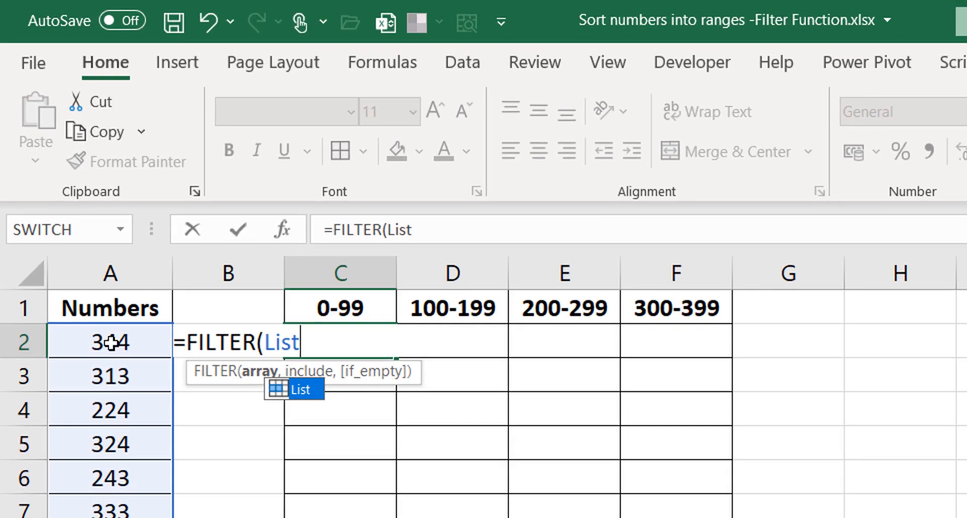
type(",")
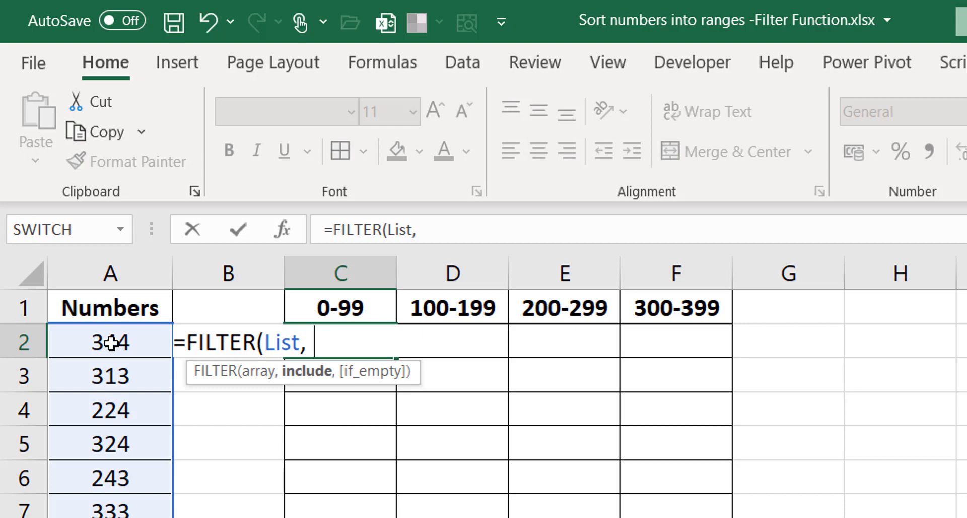
type("(")
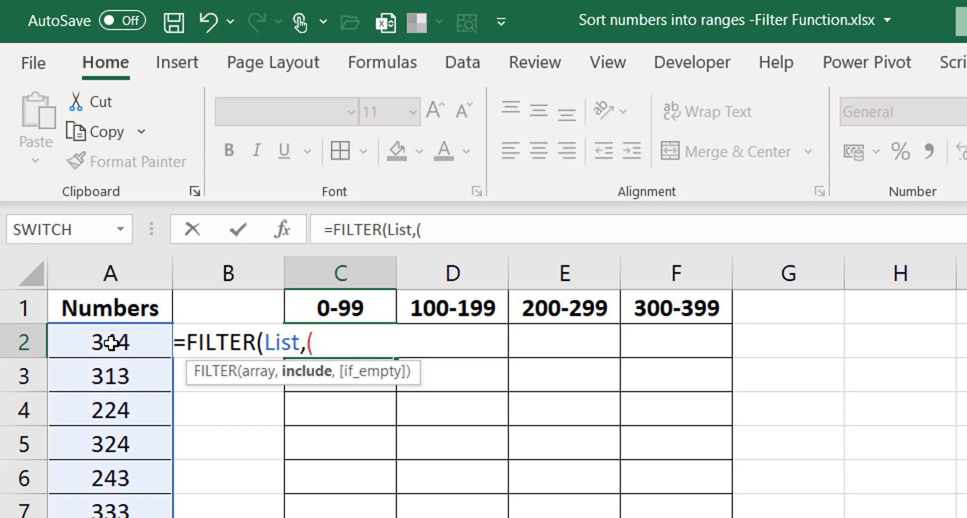
type("list")
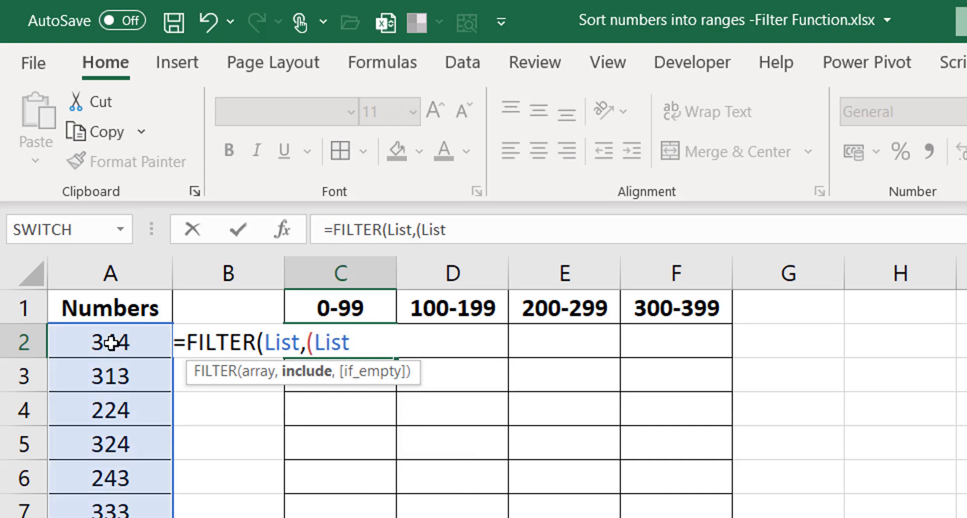
type(">=")
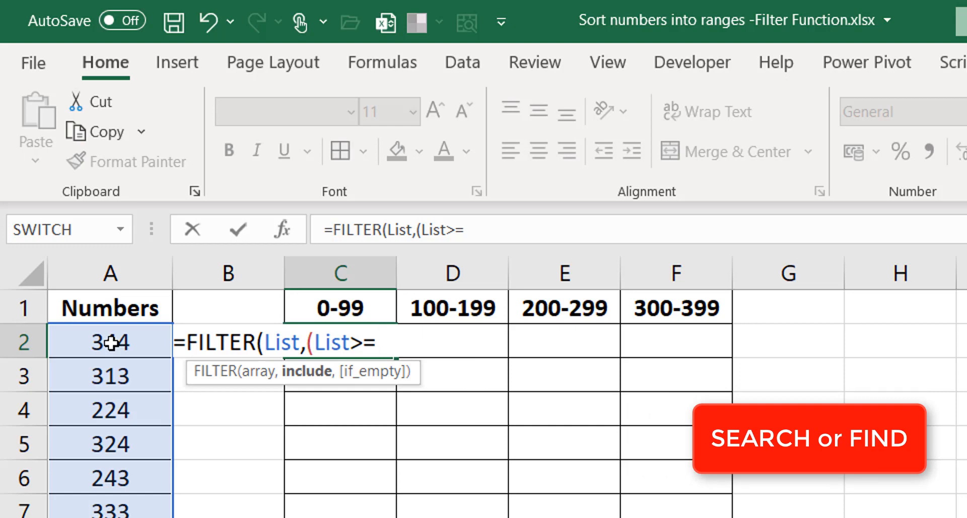
- Build SEARCH("-",C$1) with the header row locked to find the dash position
type("se")
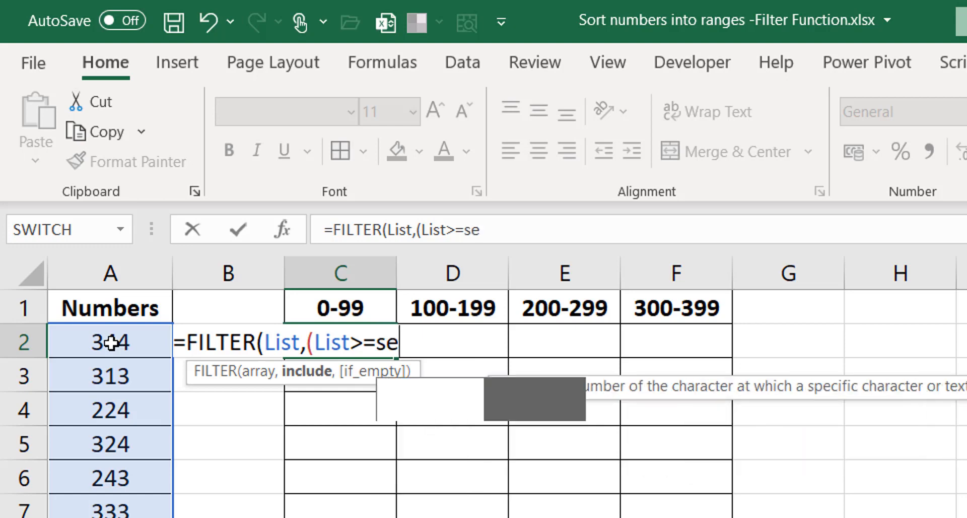
type("SEARCH(")
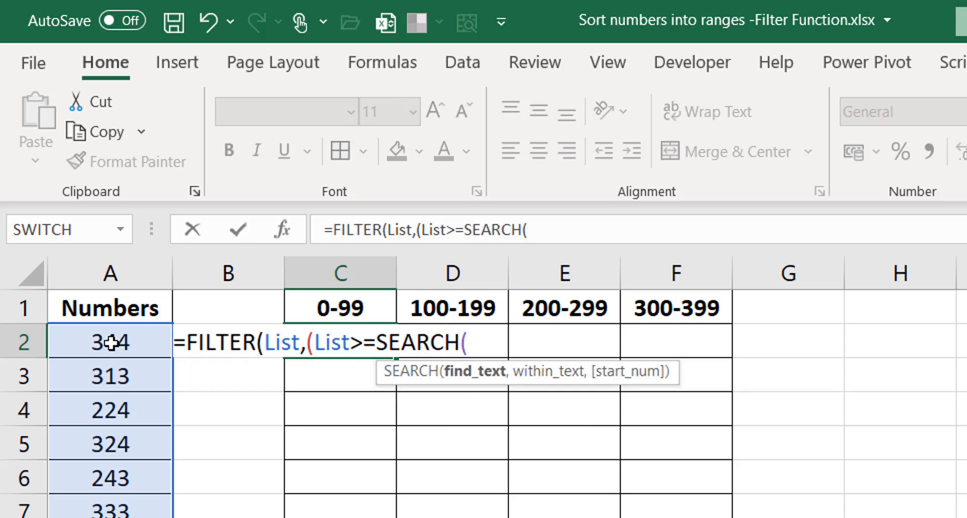
type("\"-\"")
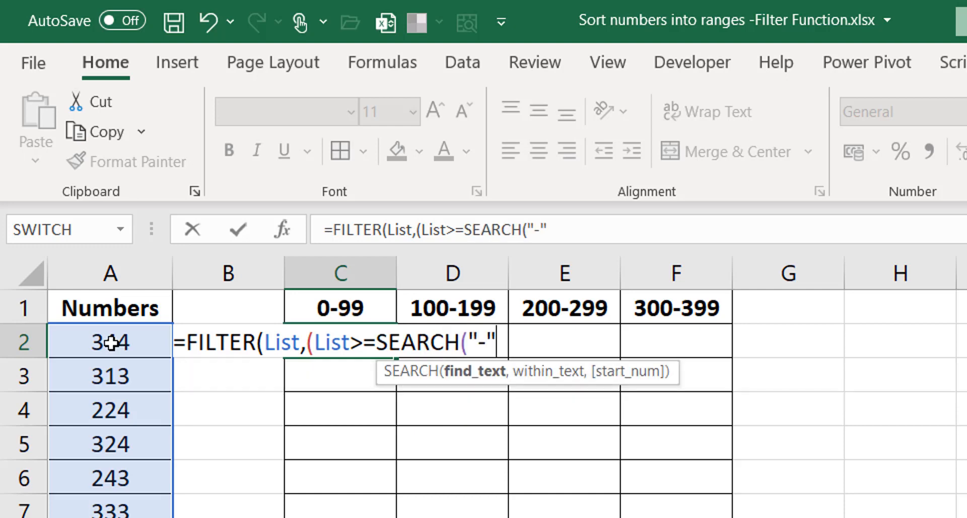
type(",")
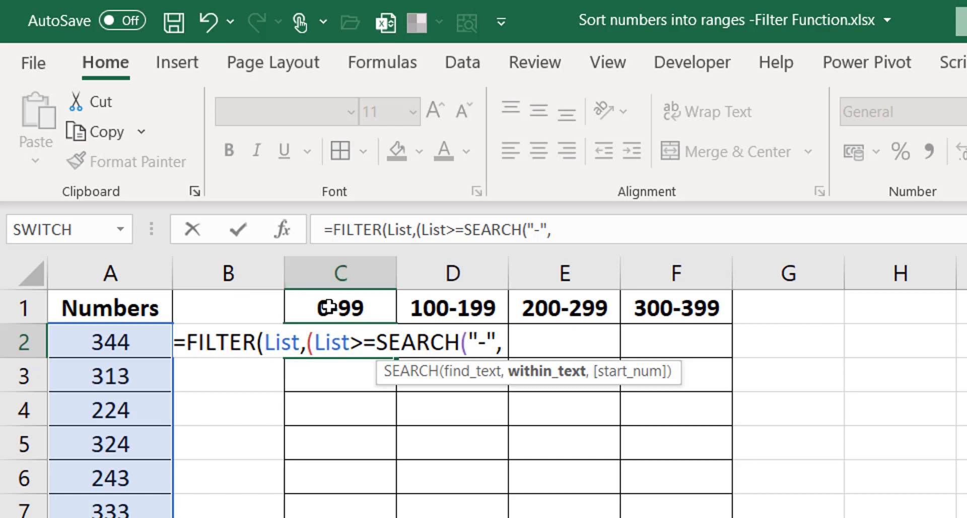
left_click(339, 307)
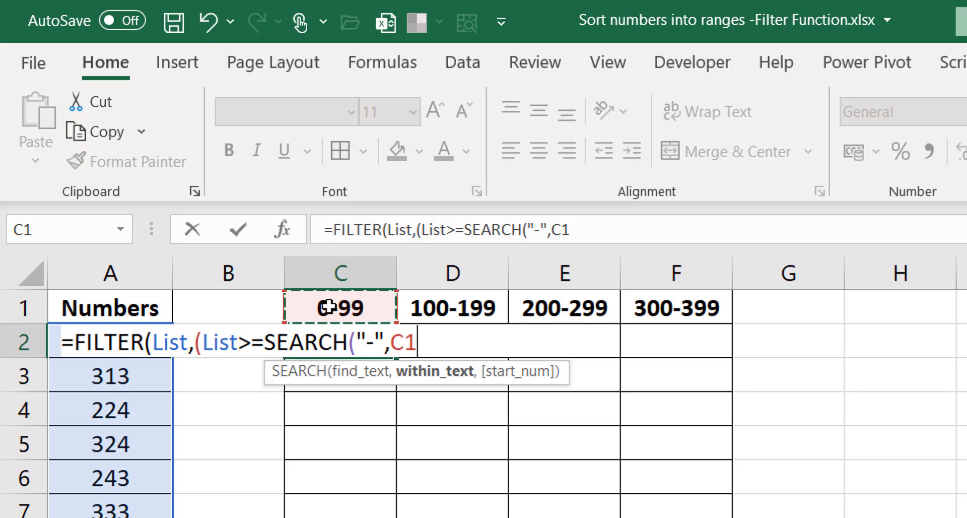
key("f4")
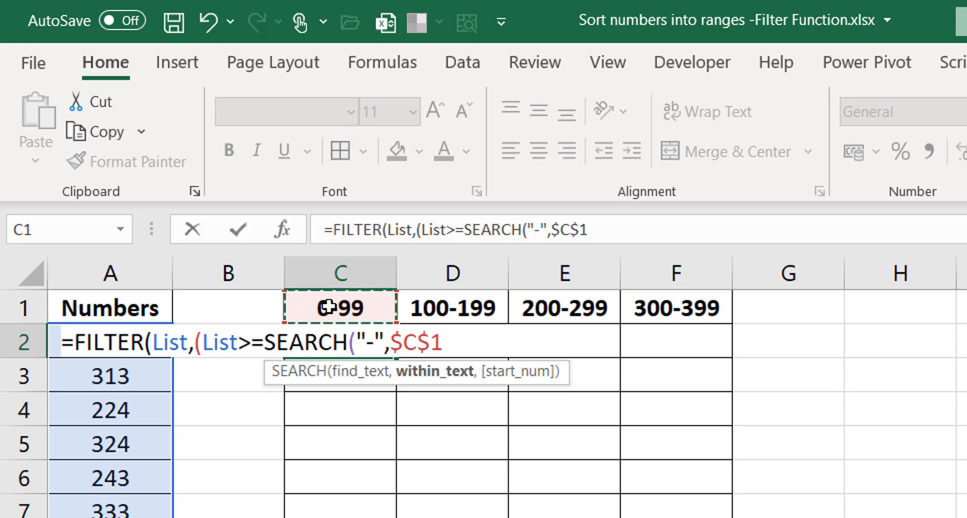
key("f4")
type(")")
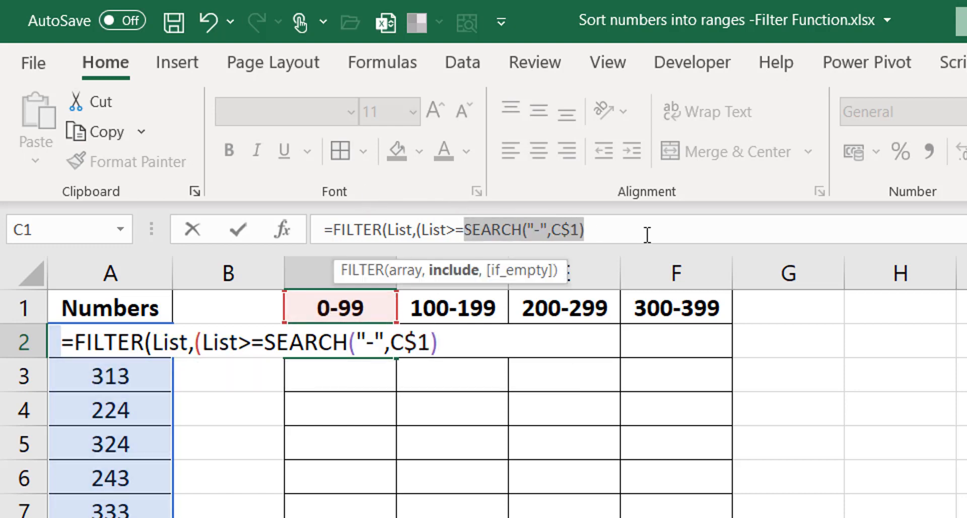
type("2")
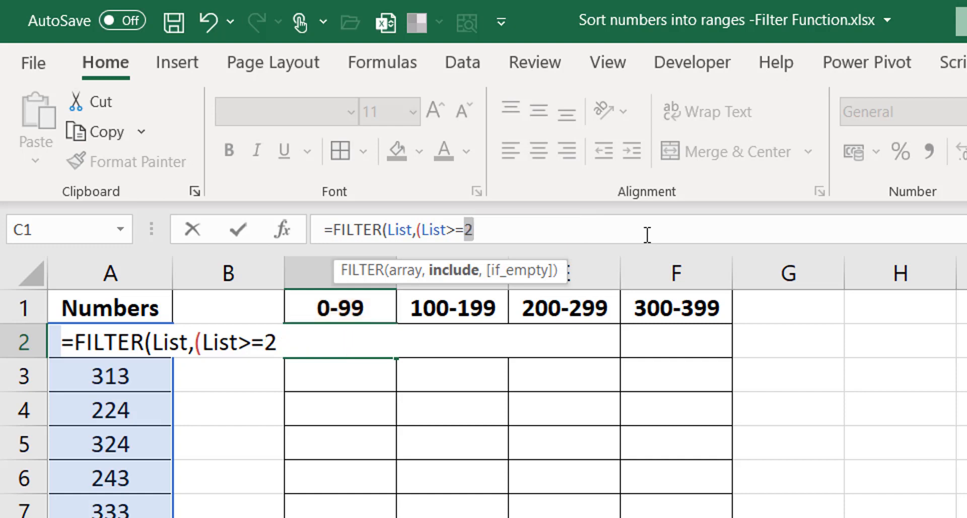
type("SEARCH(\"-\",C$1)")
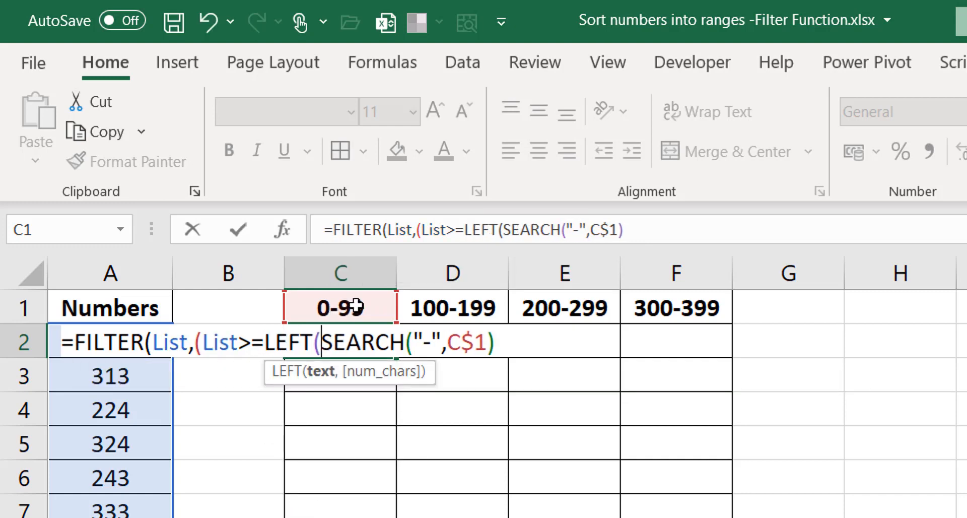
- Wrap it as LEFT(C$1,SEARCH("-",C$1)-1)+0) so List is compared to the lower limit
type("$C$1")
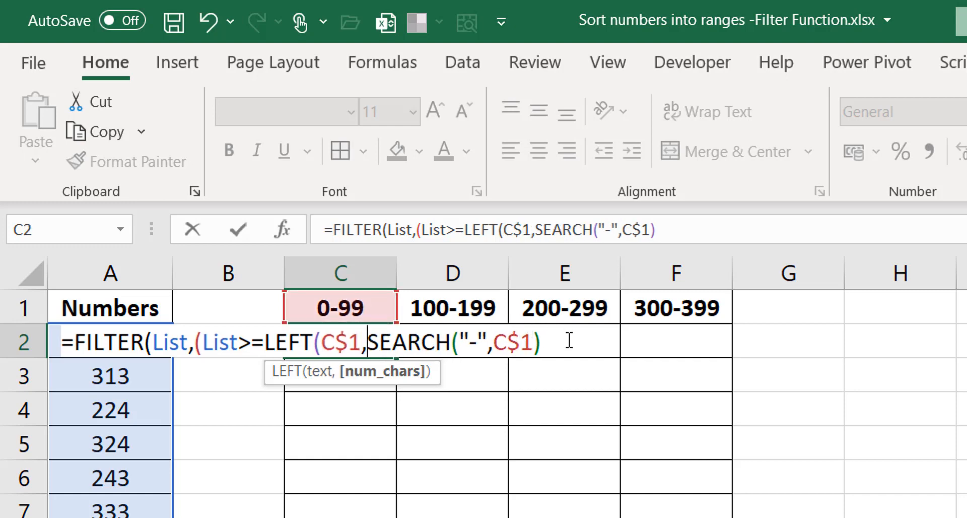
type("-")
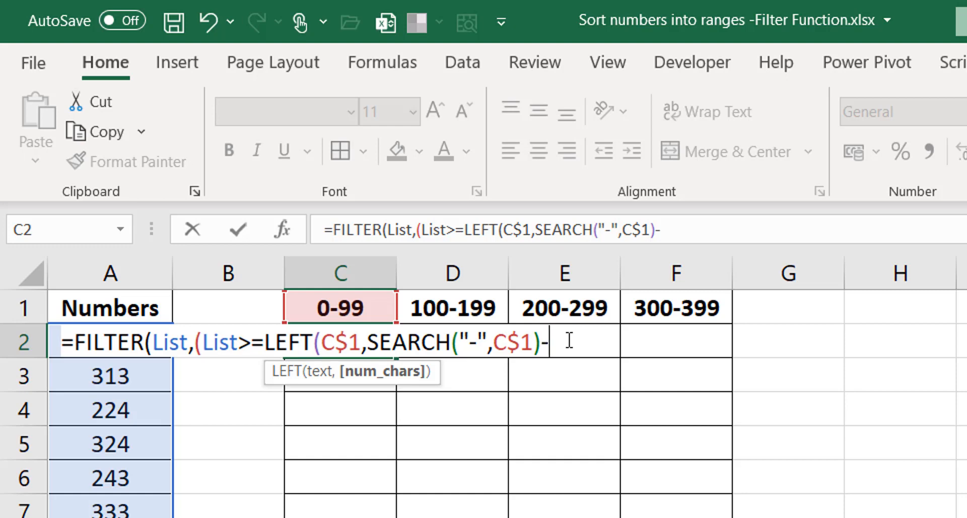
type("1")
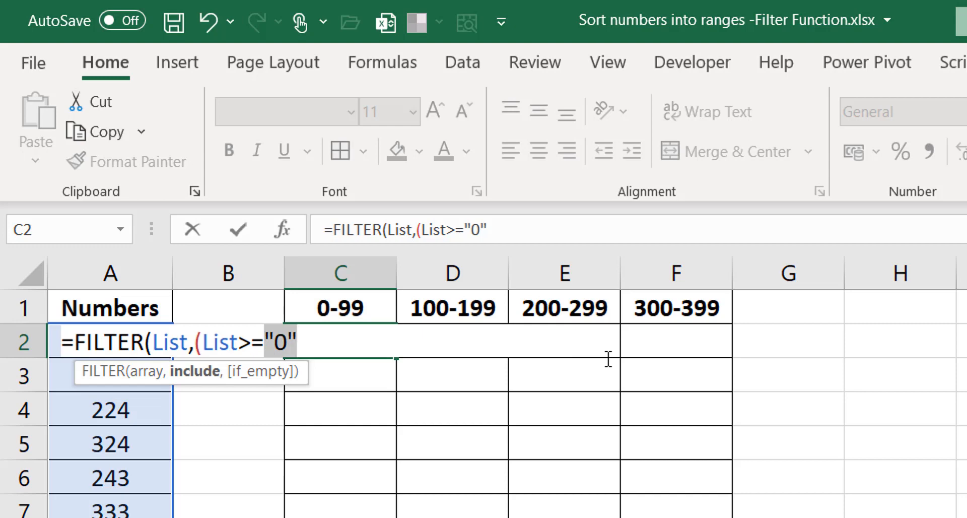
type("LEFT(C$1,SEARCH(\"-\",C$1)-1")
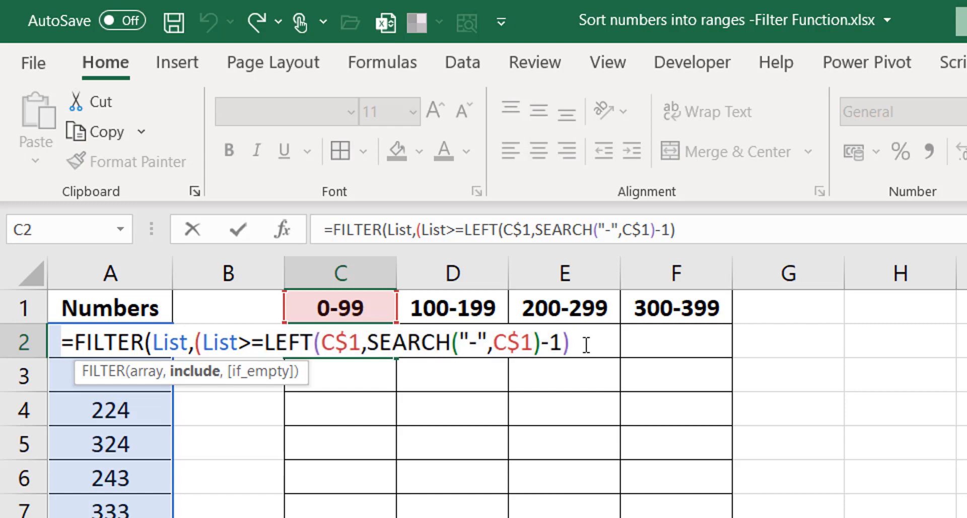
type("+")
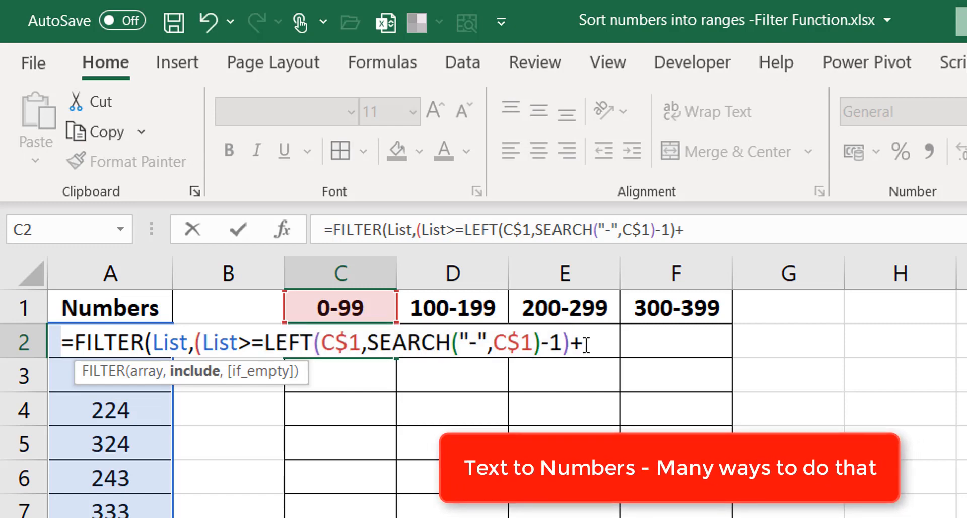
type("0")
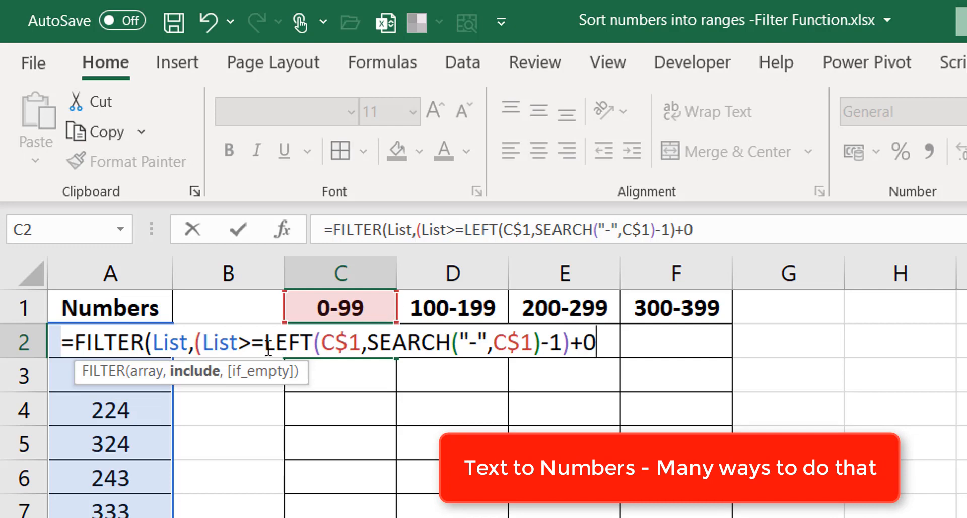
left_click_drag(265, 342, 595, 342)
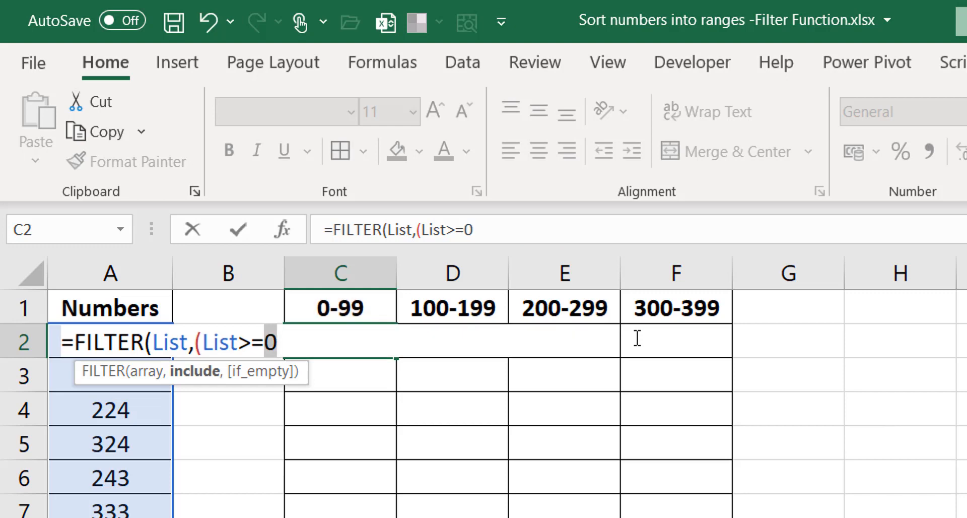
type("LEFT(C$1,SEARCH(\"-\",C$1)-1)+0)")
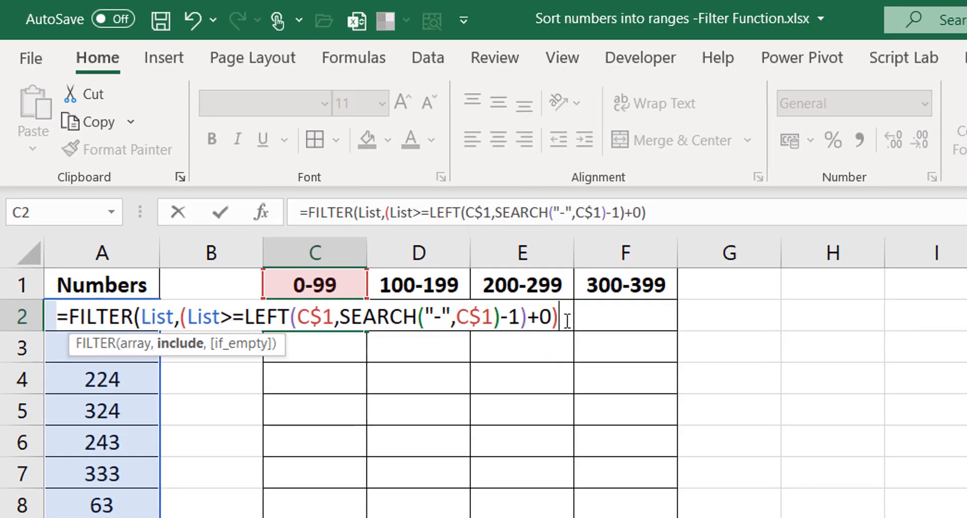
- Multiply in a second condition *(List<=RIGHT( for the upper limit
type("*(")
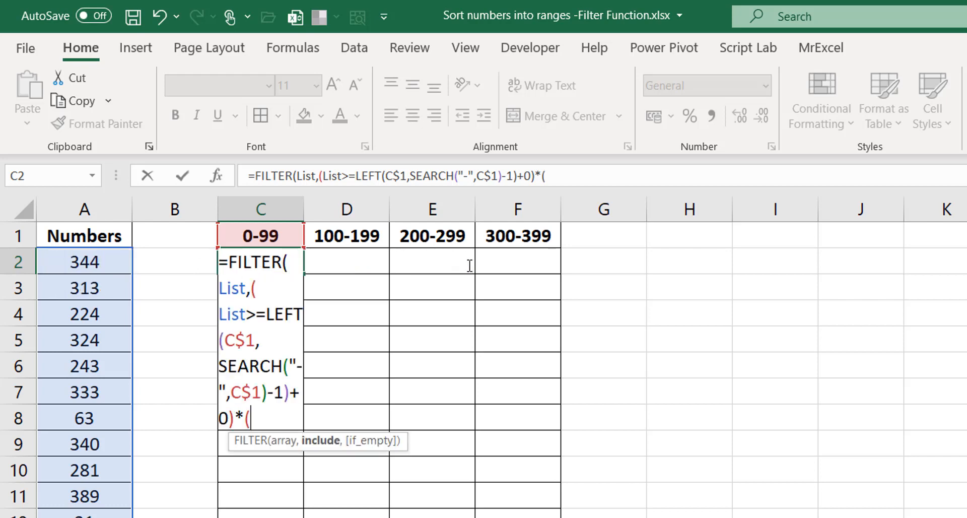
type("list")
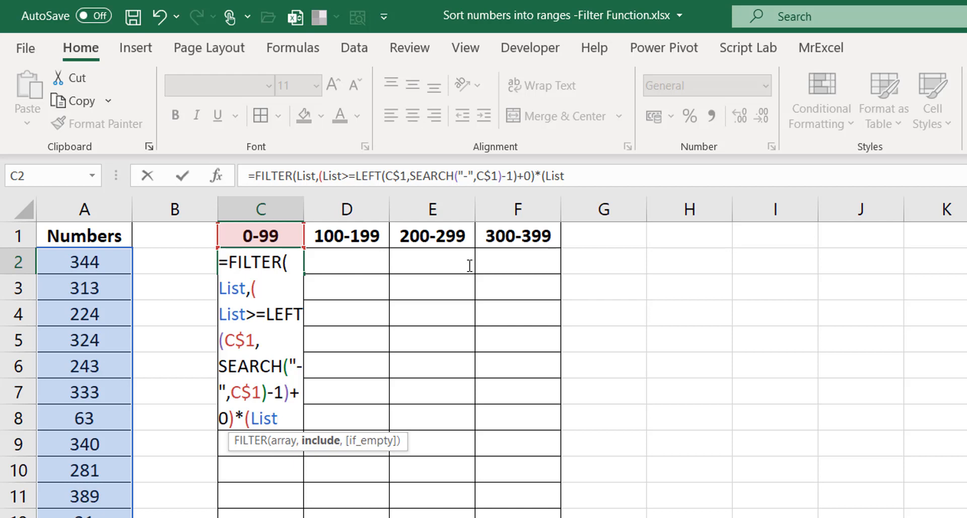
type("<=")
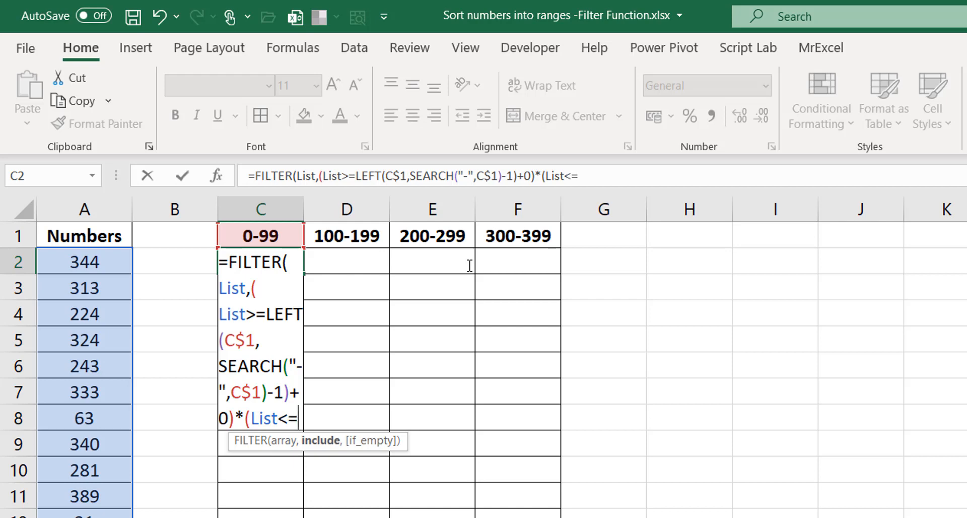
mouse_move(278, 331)
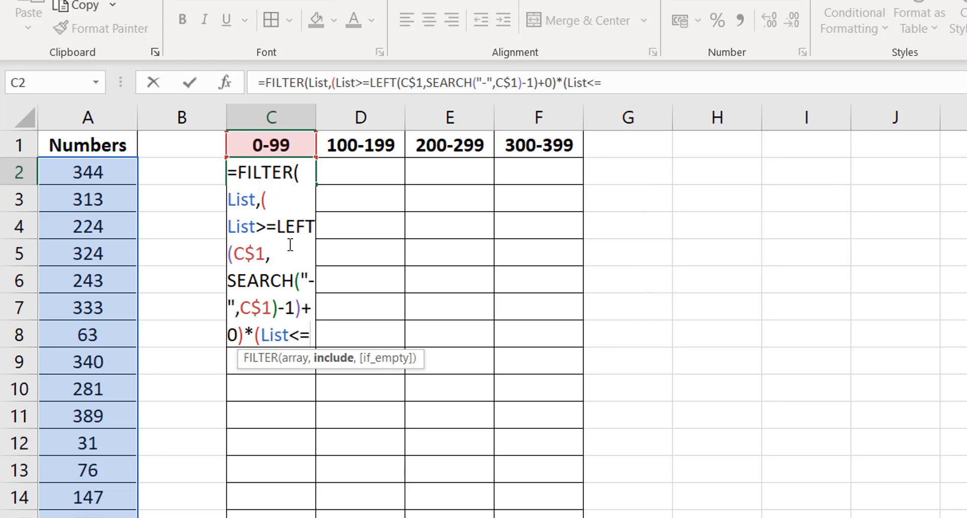
type("R")
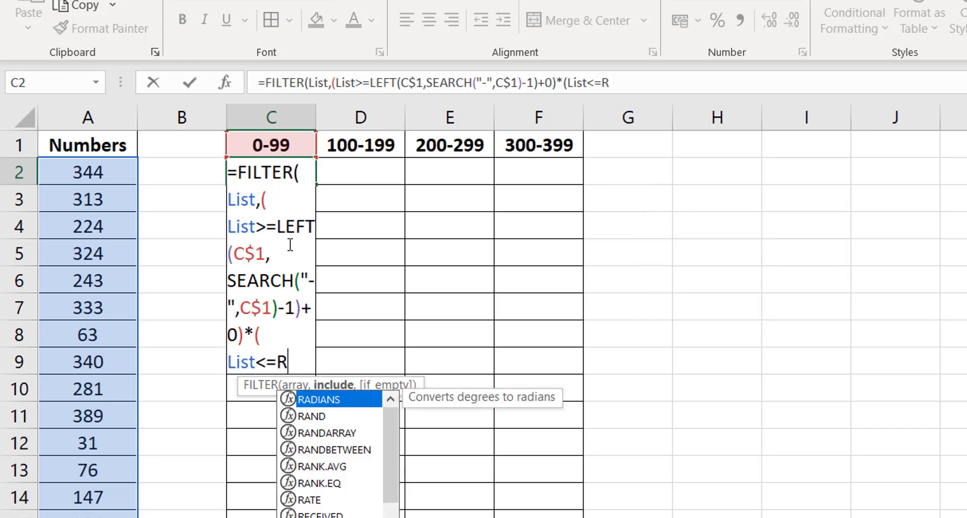
type("ight")
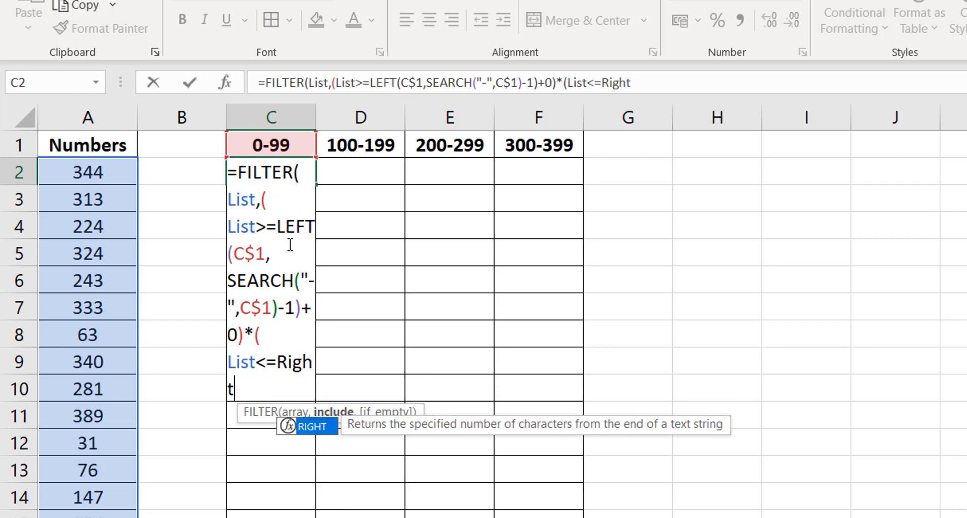
type("RIGHT(C$1")
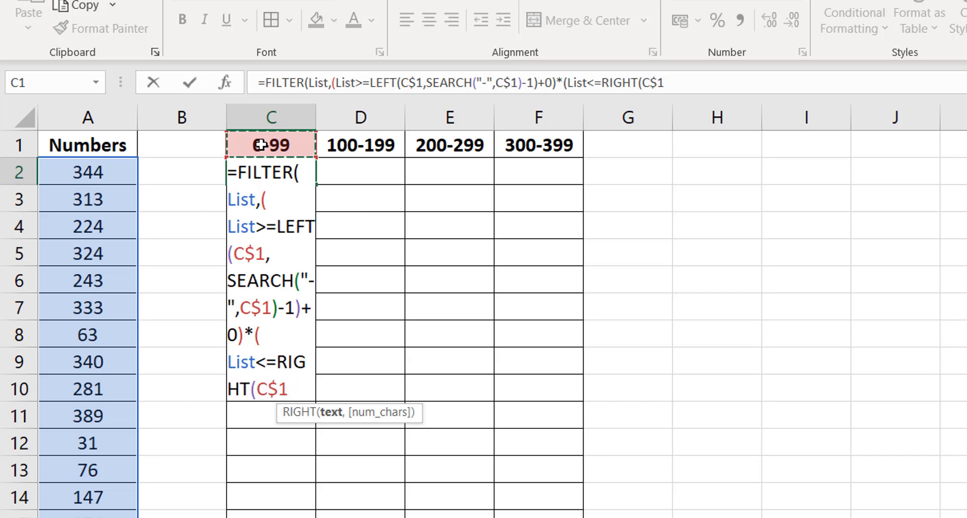
type(",")
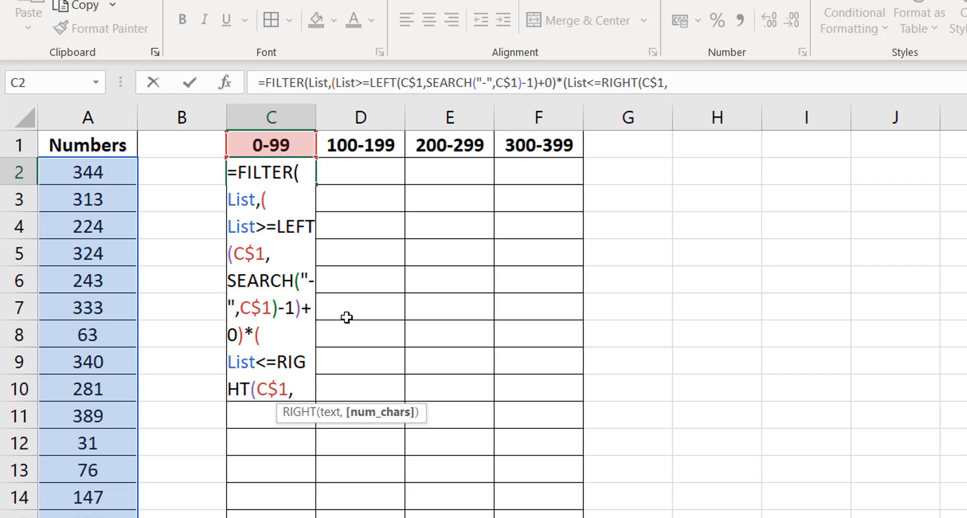
- Continue the RIGHT length as LEN(C$1)-SEARCH("-",C$1 referencing the C1 header
type("len")
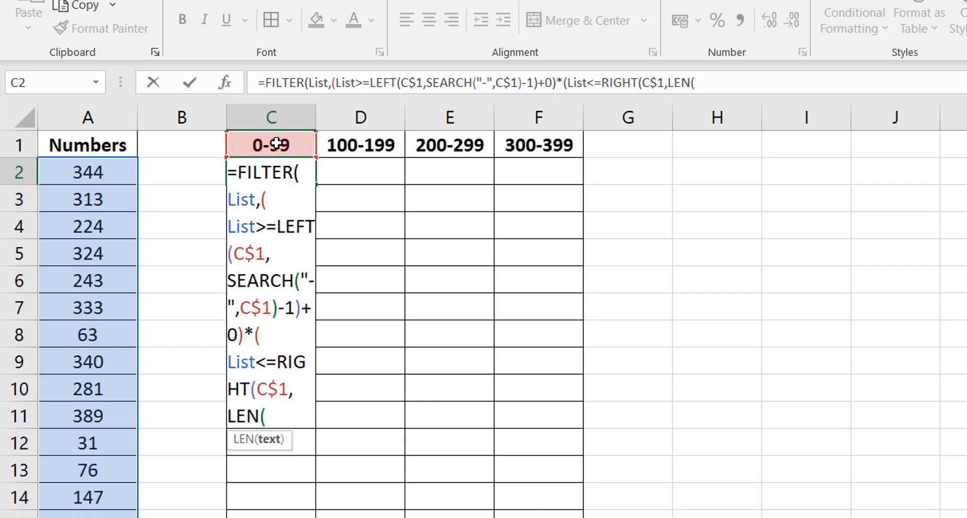
type("$C$1")
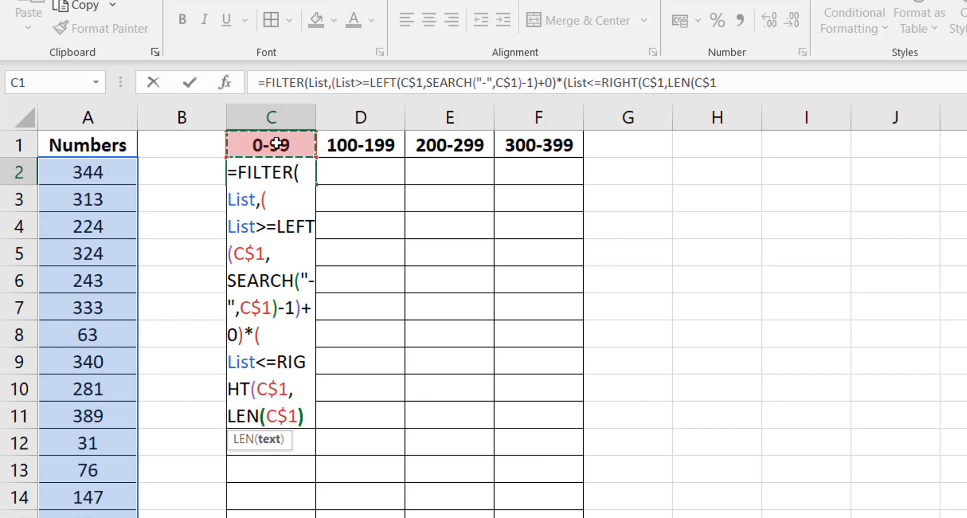
type("-sea")
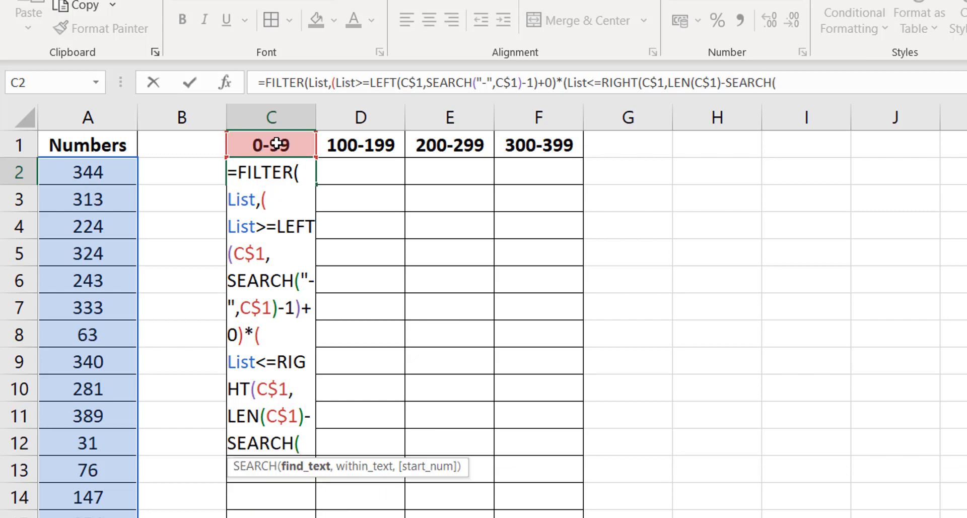
type("\"-\",")
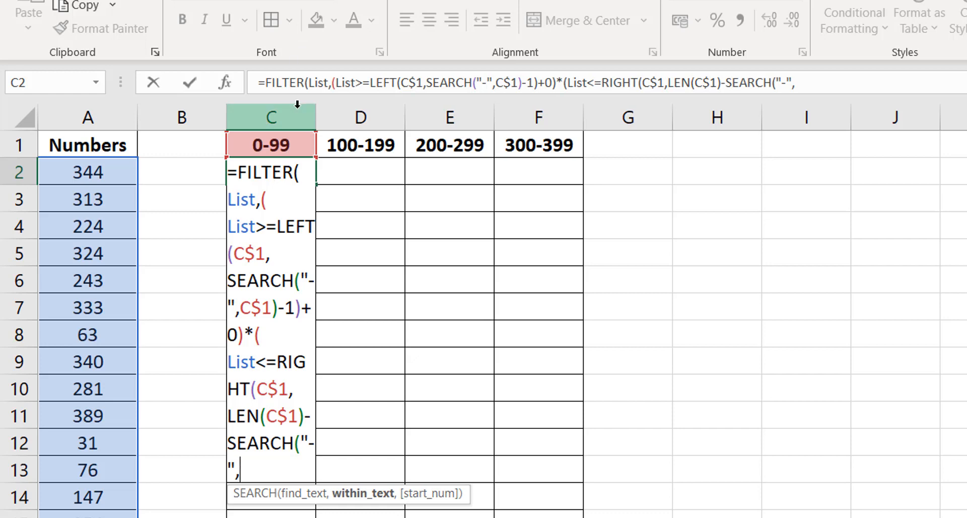
left_click(270, 144)
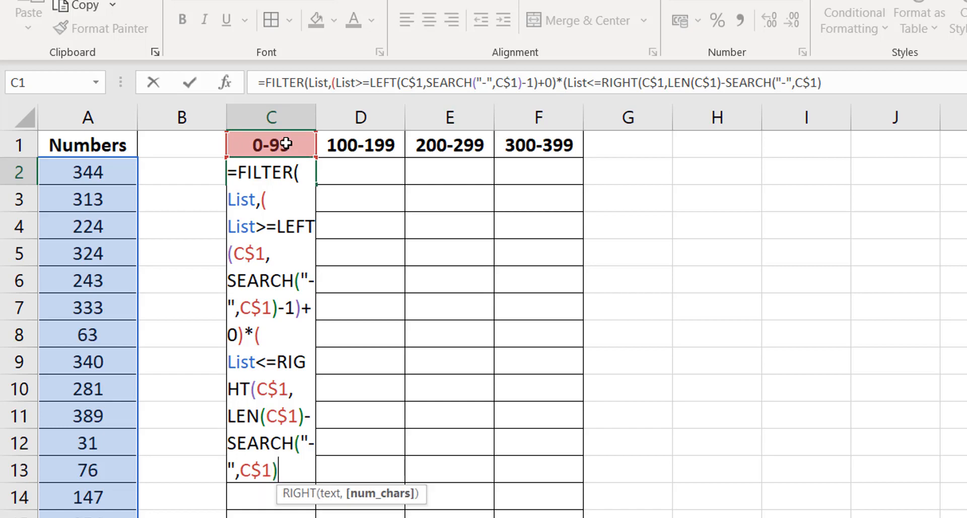
- Close the formula with )+0)) and enter it so the 0-99 numbers spill down column C
type(")")
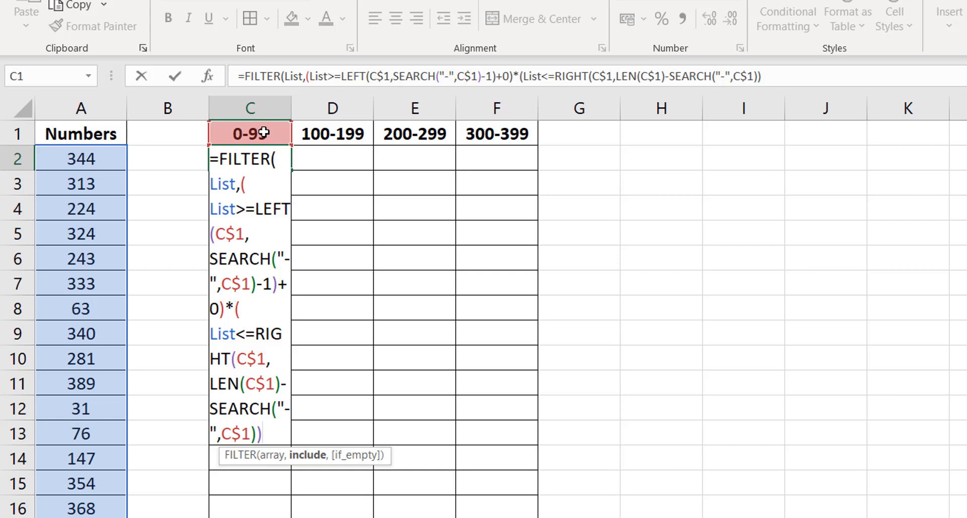
type("+")
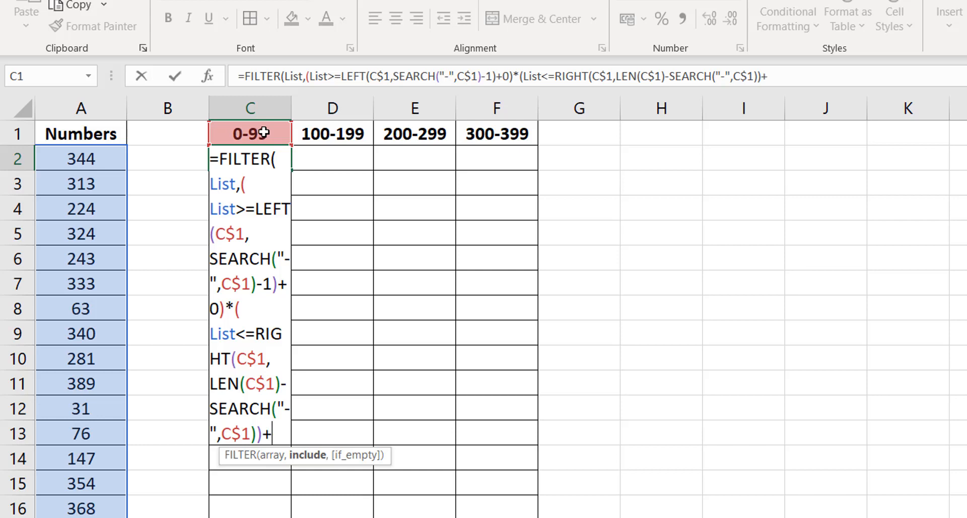
type("0")
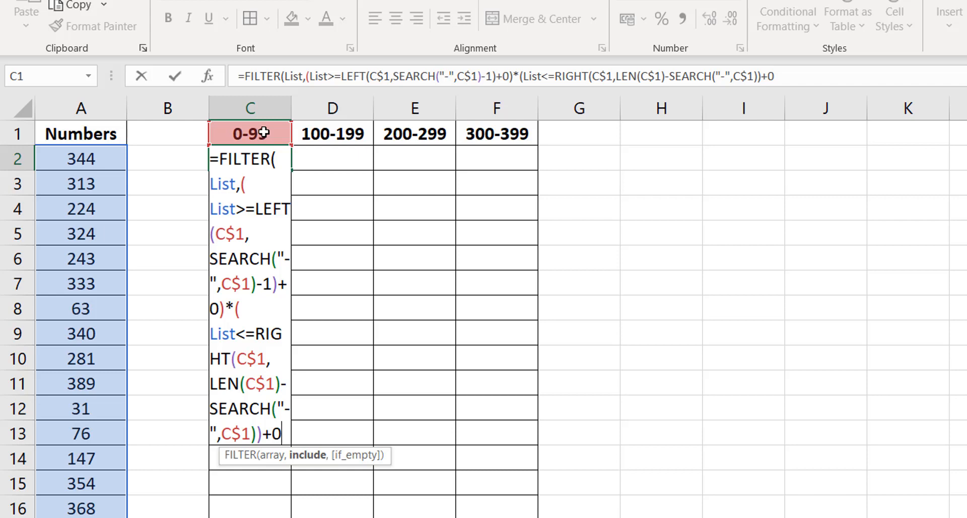
type(")")
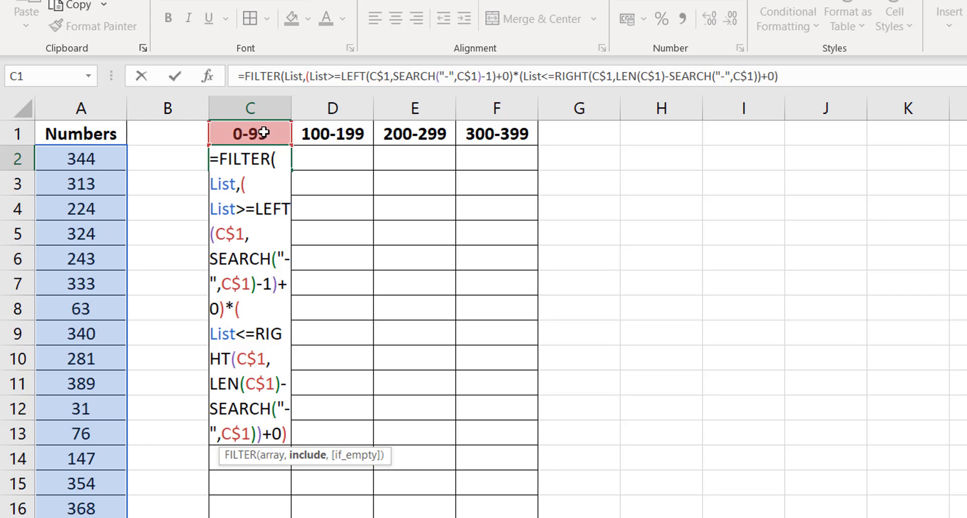
type(")")
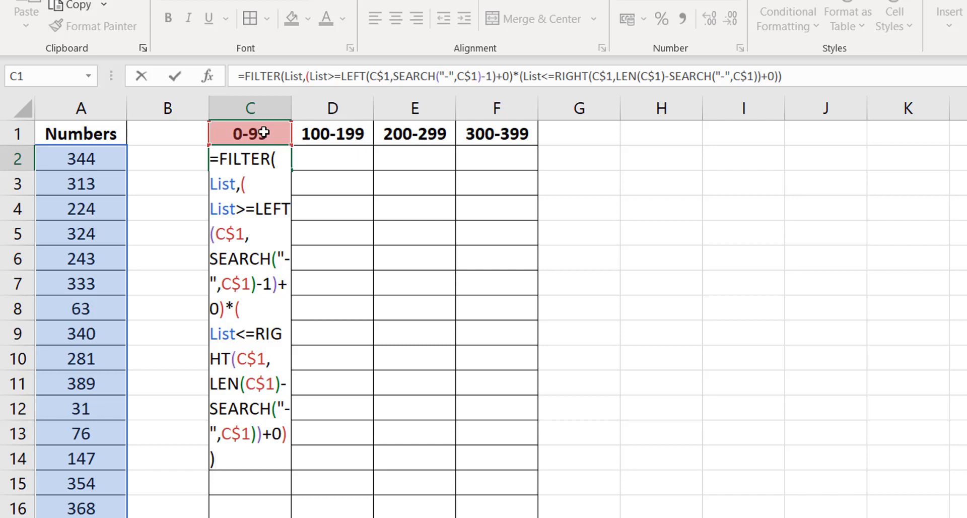
key("Enter")
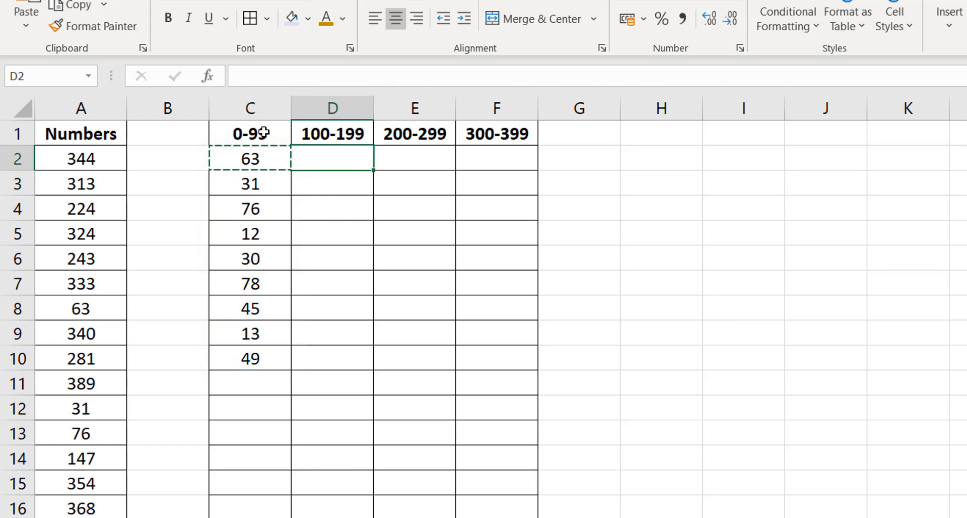
- Paste the FILTER formula into D2:F2 so the 100-199, 200-299 and 300-399 buckets fill
key("ctrl+v")
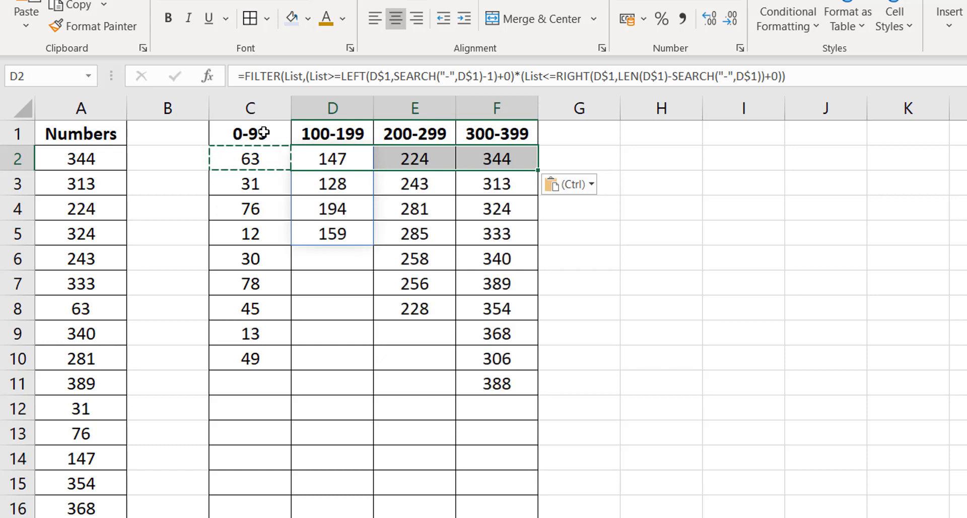
left_click(249, 158)
type("151-300")
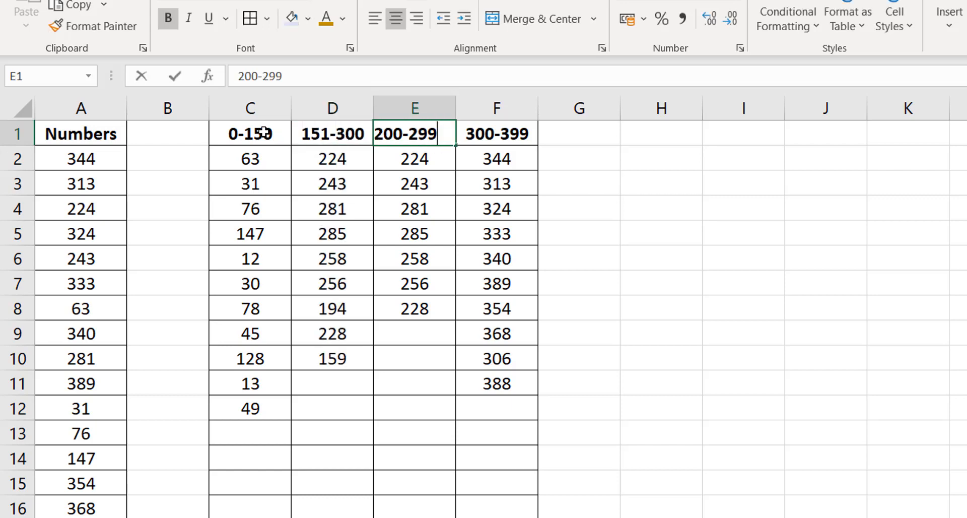
- Retype the third and fourth headers as 301-350 and 351-... so those columns re-filter
type("301-350")
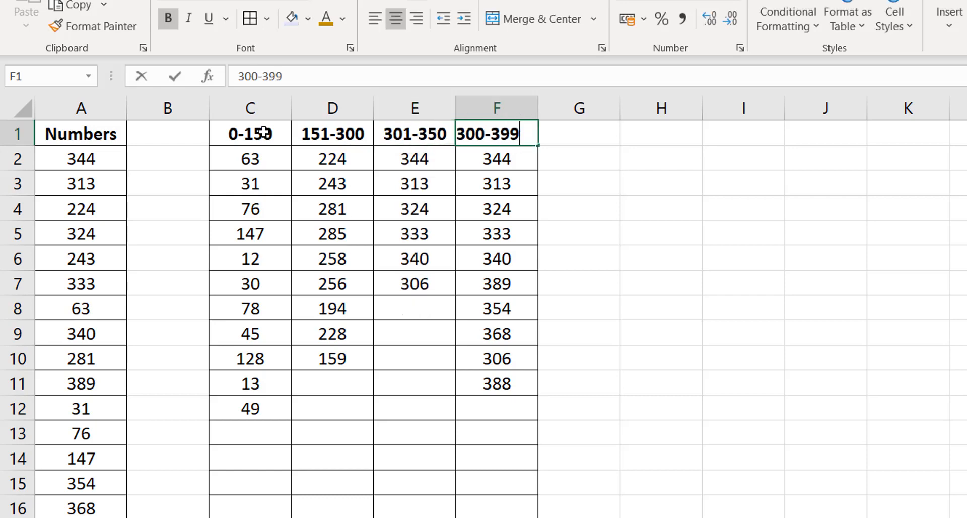
type("351-3")
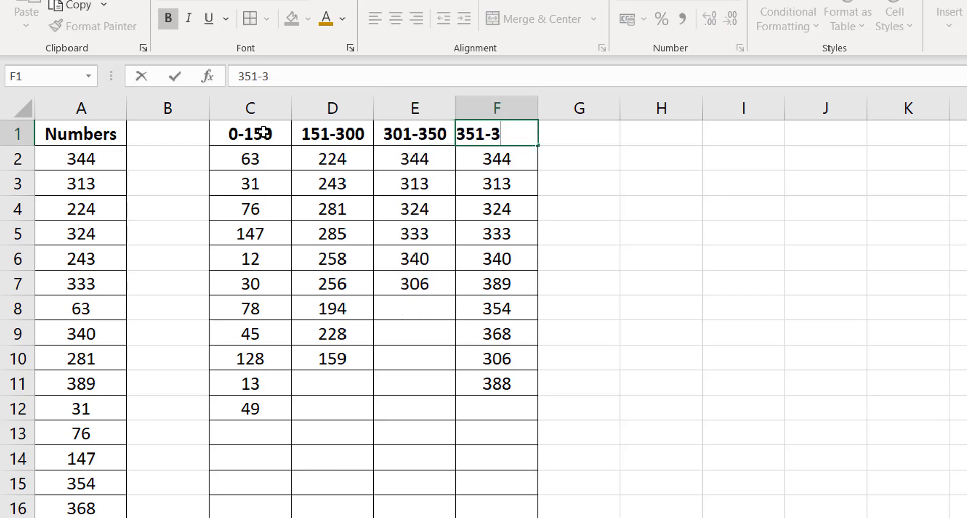